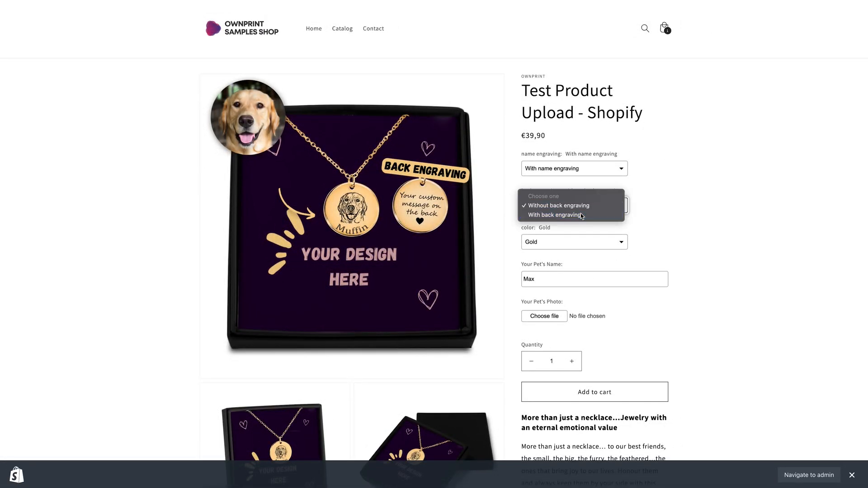
# - Launch Variant Option Product Options from the App Store into the Shopify admin
pyautogui.write('We')
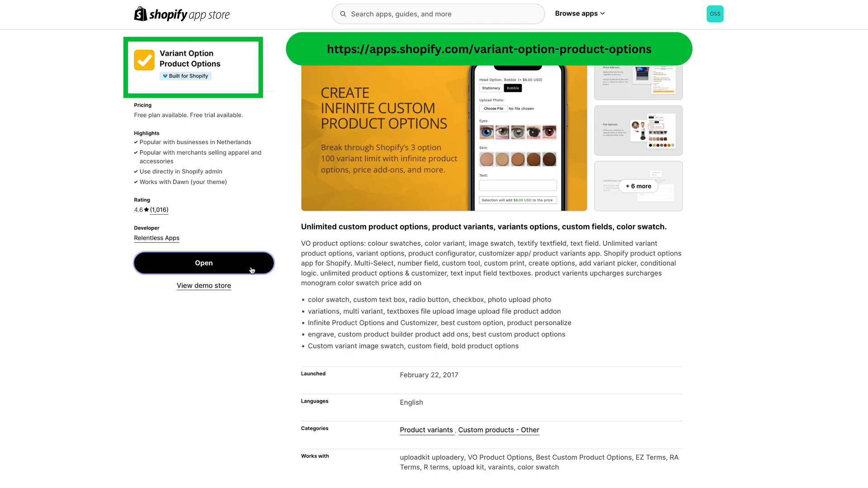
pyautogui.click(203, 263)
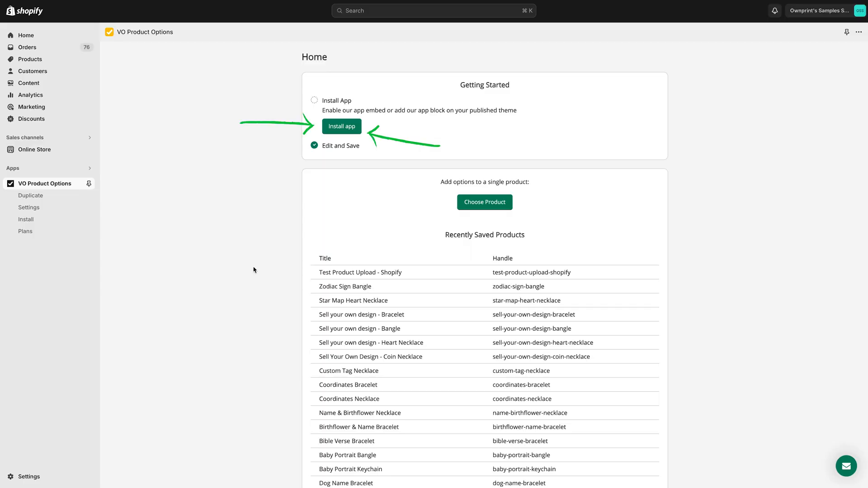
# - Search products for 'test' and select Test Product Upload - Shopify
pyautogui.click(341, 126)
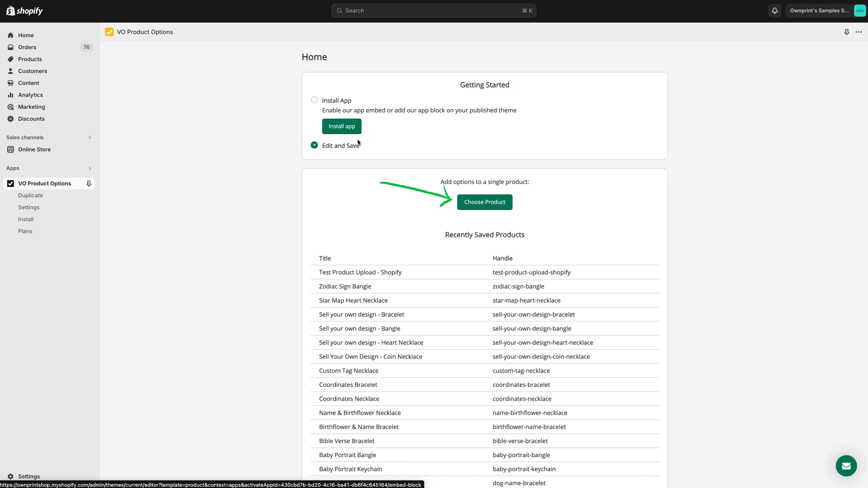
pyautogui.click(485, 202)
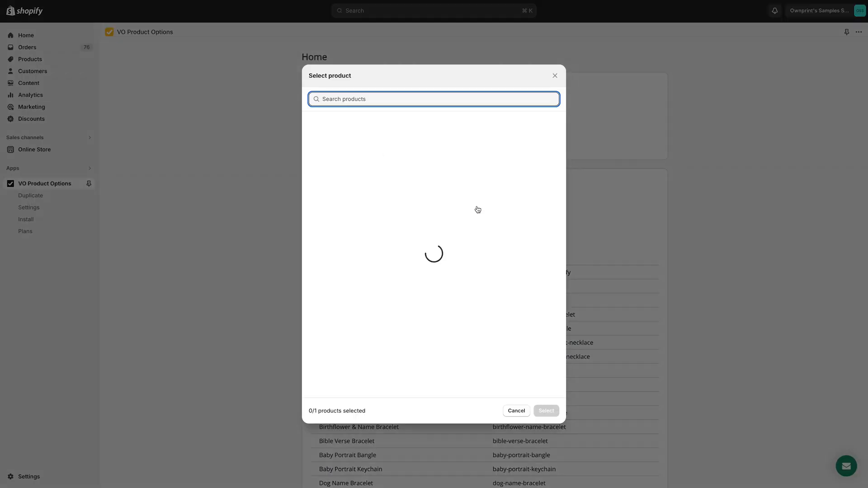
pyautogui.write('test')
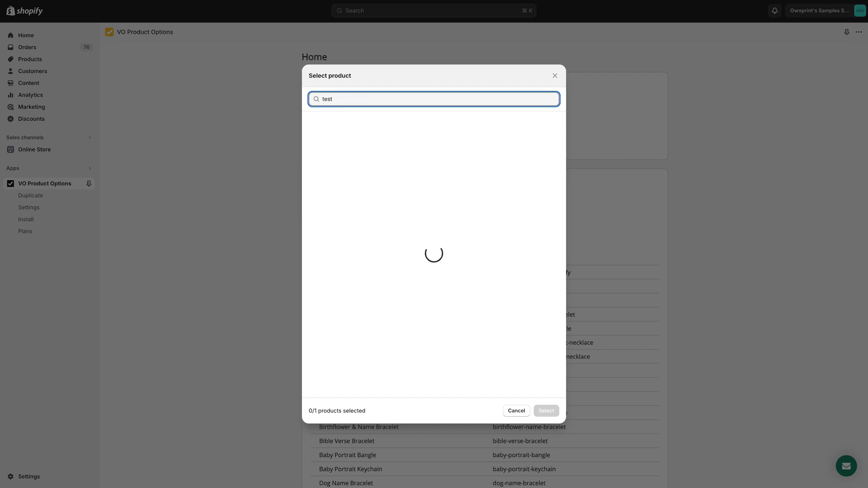
pyautogui.click(313, 123)
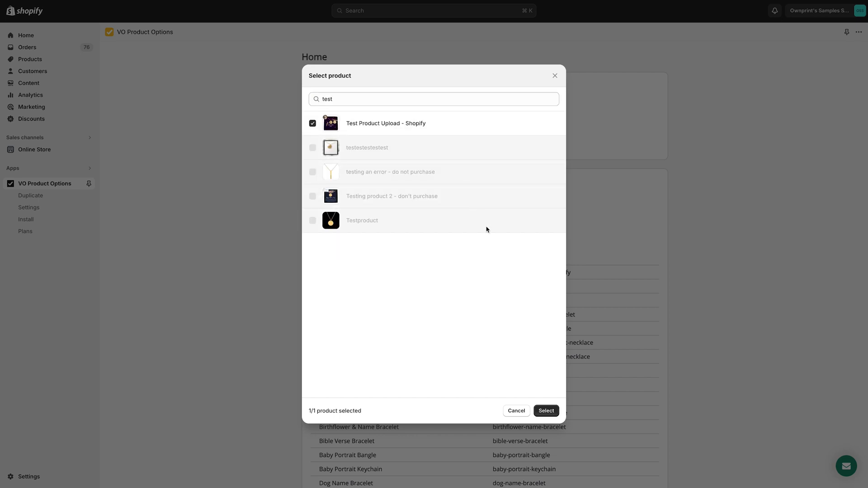
pyautogui.click(546, 411)
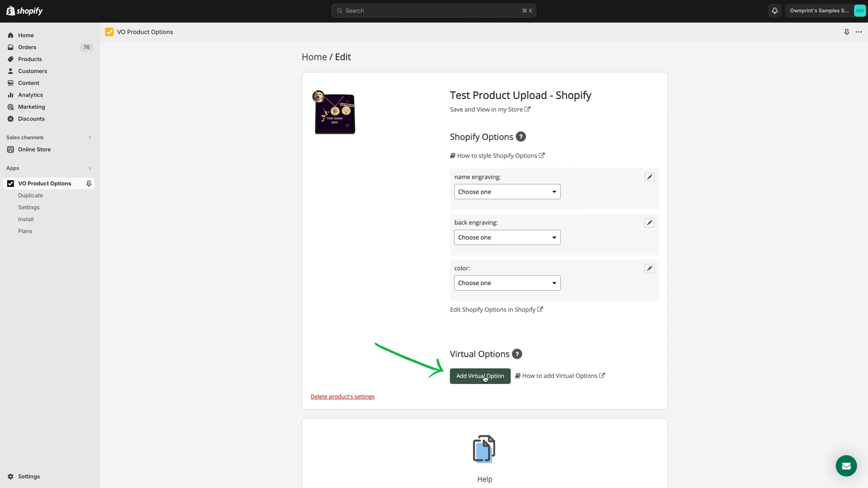
pyautogui.moveTo(484, 385)
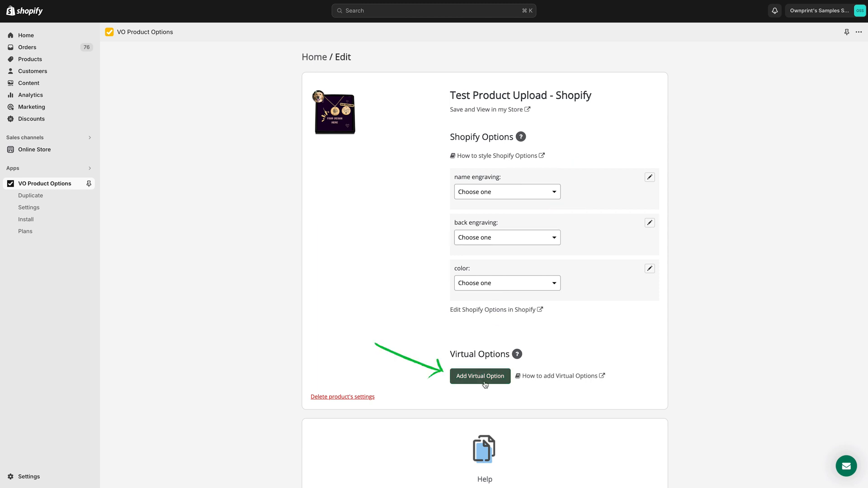
# - Add a required 'Your Pet's Name' text option conditional on With name engraving
pyautogui.click(479, 376)
pyautogui.write("Your Pet's Name")
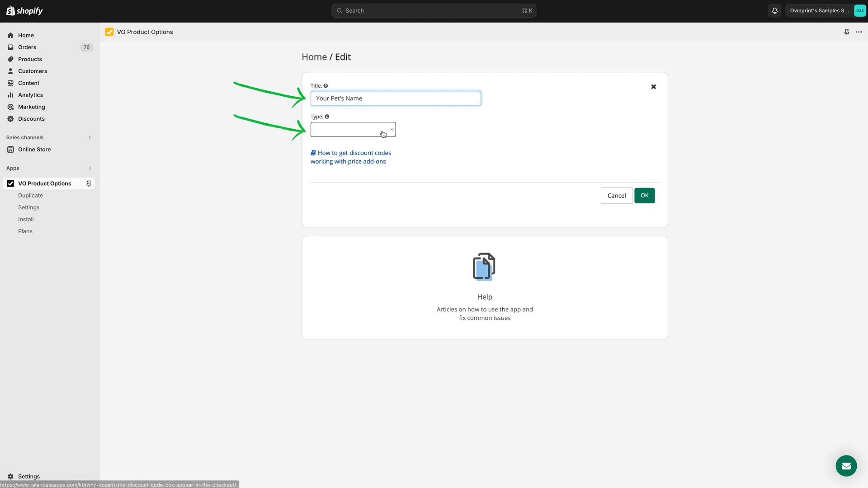
pyautogui.click(353, 130)
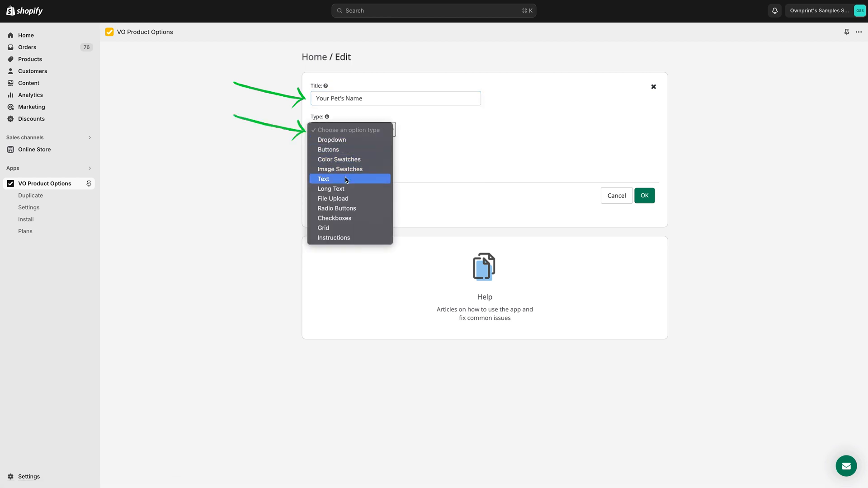
pyautogui.click(323, 179)
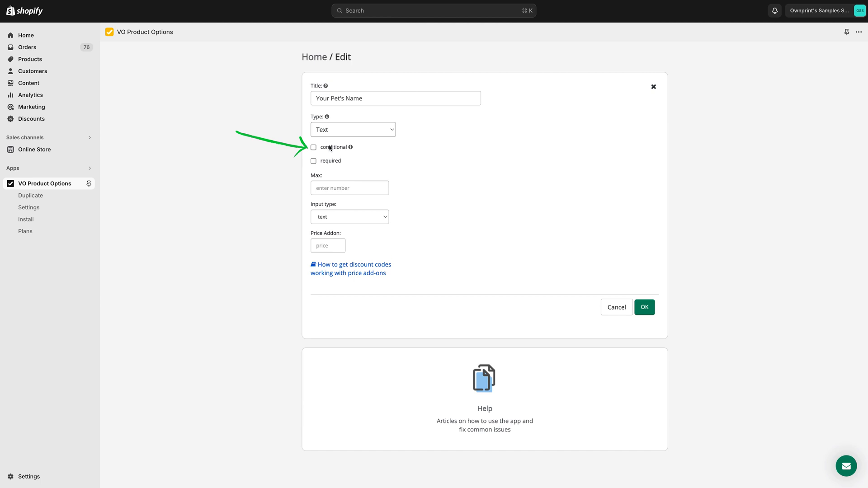
pyautogui.click(313, 147)
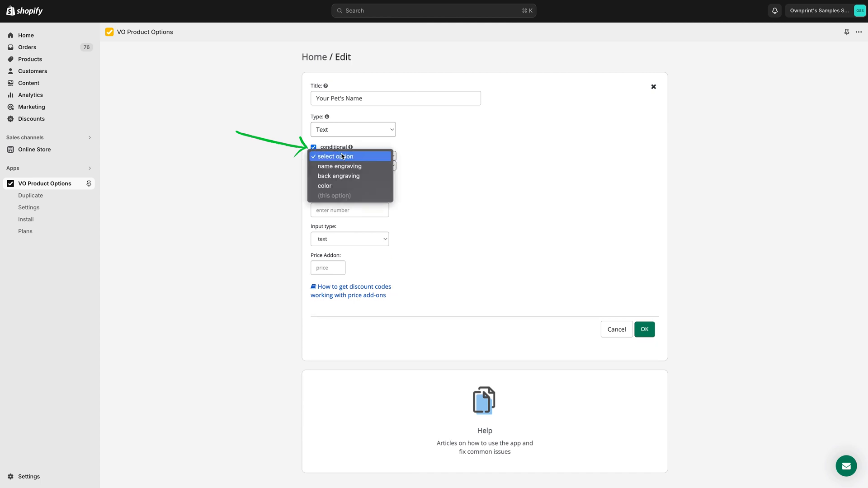
pyautogui.click(339, 166)
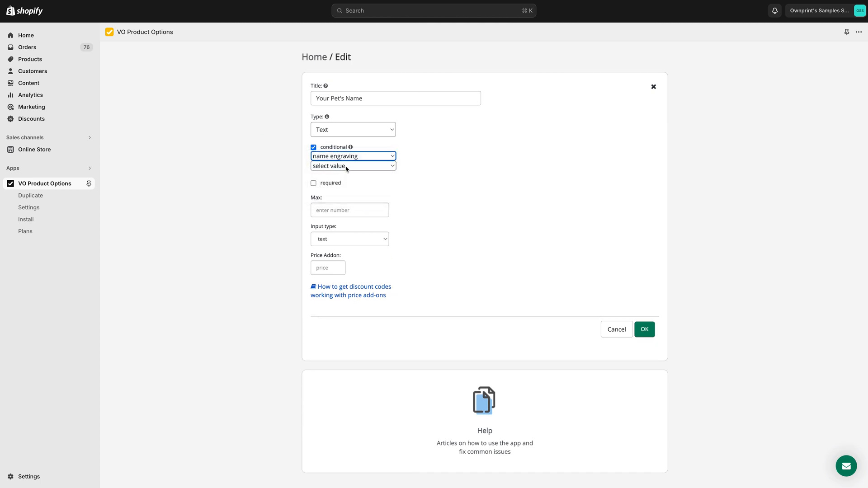
pyautogui.click(353, 165)
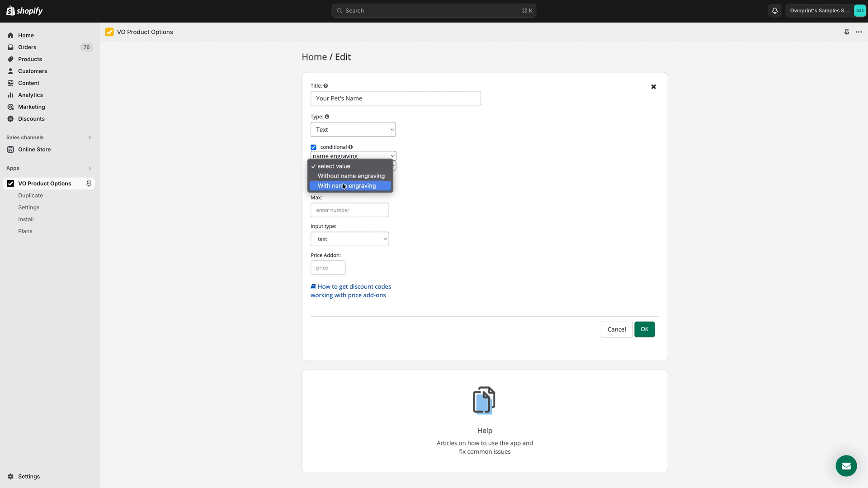
pyautogui.click(347, 186)
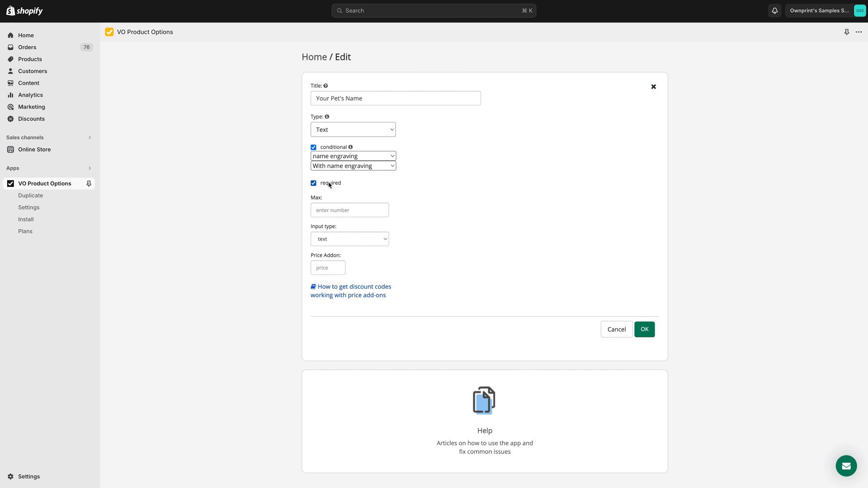
pyautogui.moveTo(626, 318)
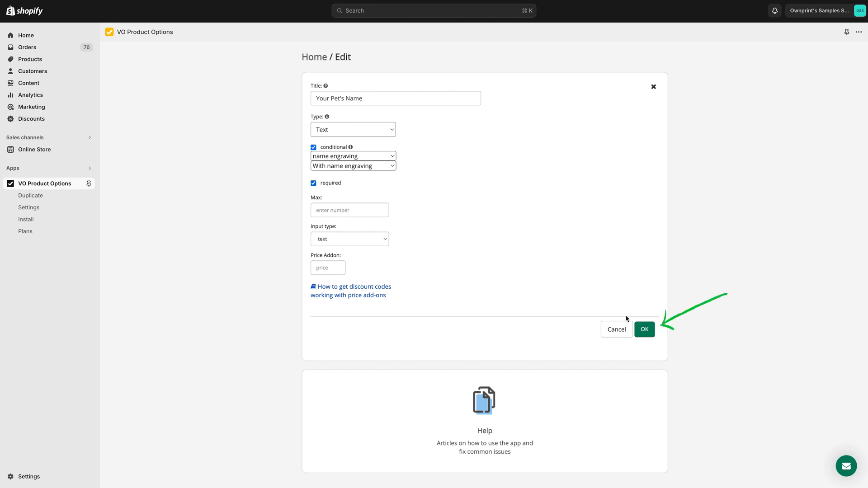
pyautogui.click(644, 329)
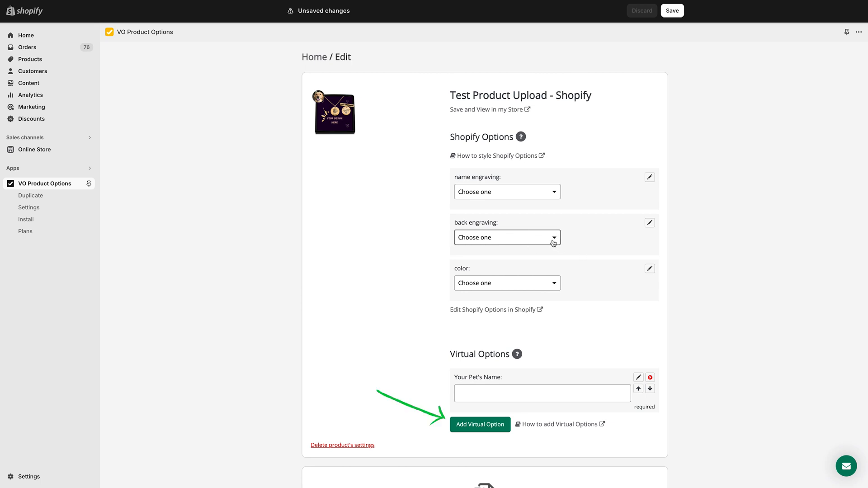
# - Add a required 'Your Custom Message On The Back' text option tied to back engraving
pyautogui.click(480, 424)
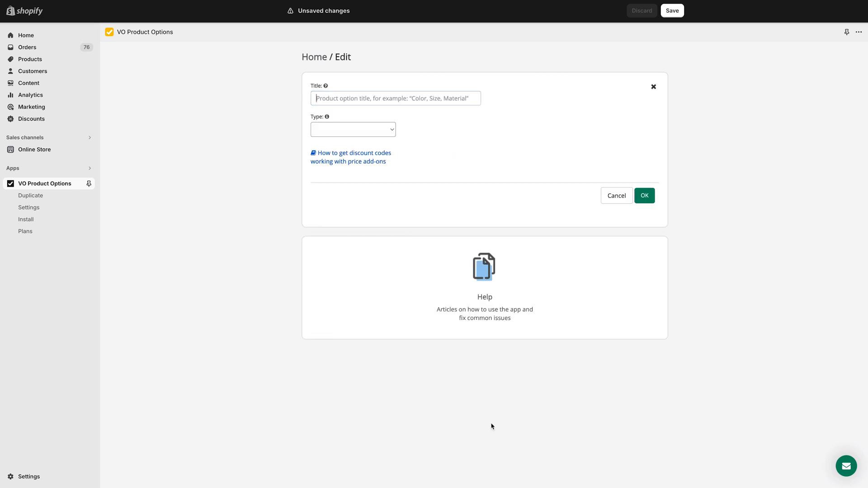
pyautogui.write('Your Custom Message On The Back')
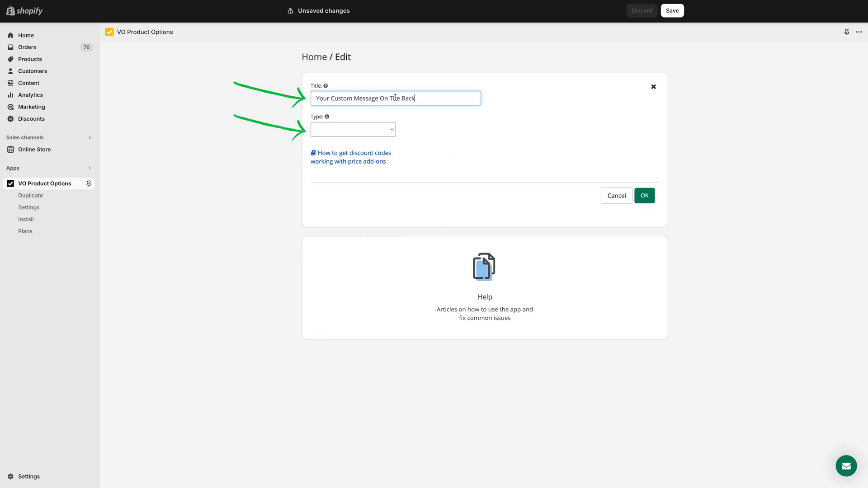
pyautogui.click(352, 129)
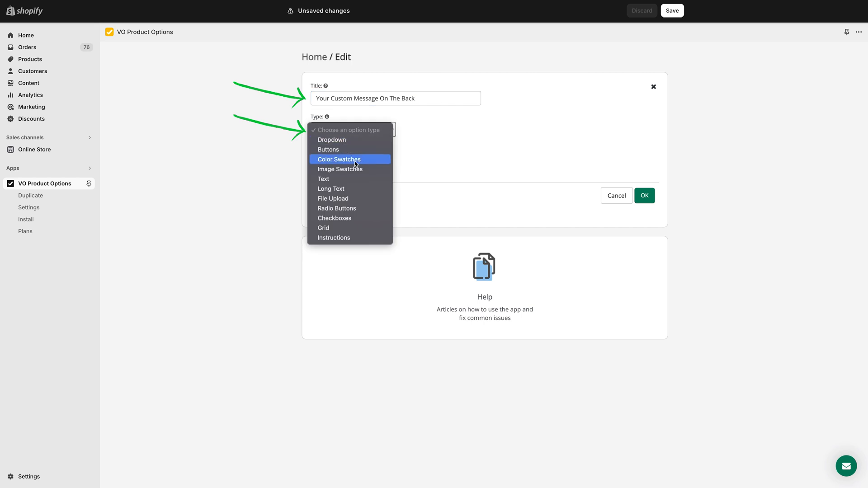
pyautogui.click(324, 179)
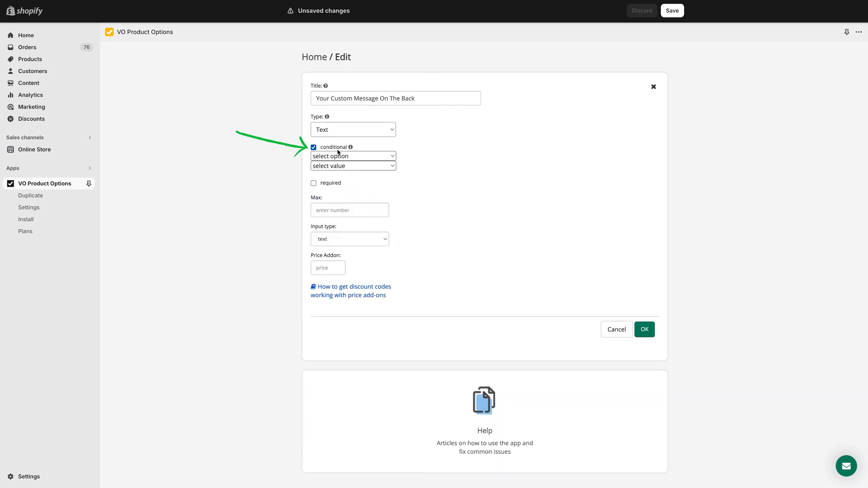
pyautogui.click(353, 155)
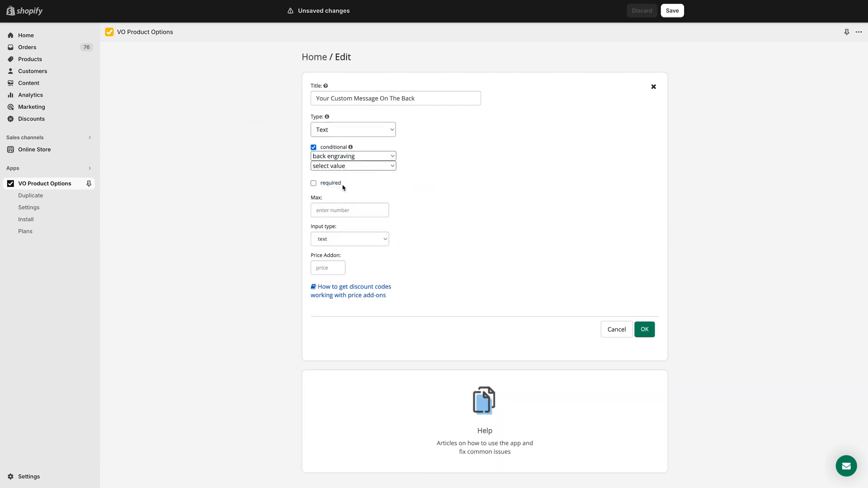
pyautogui.write('50')
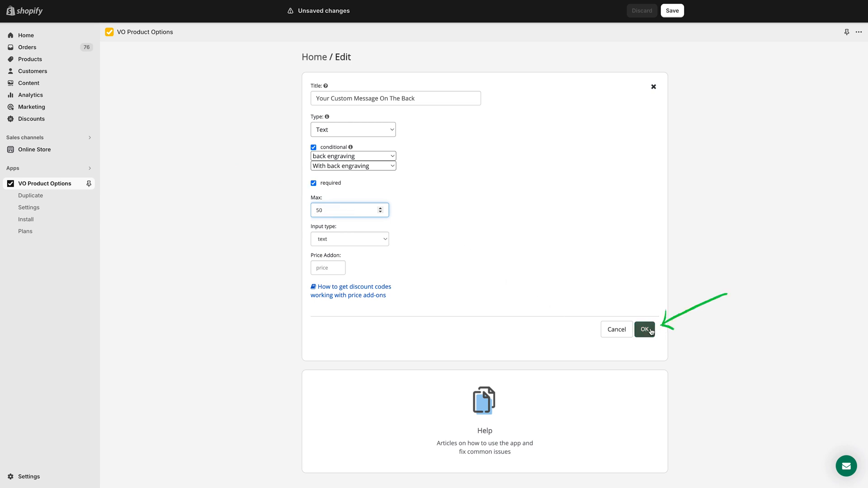
pyautogui.click(644, 329)
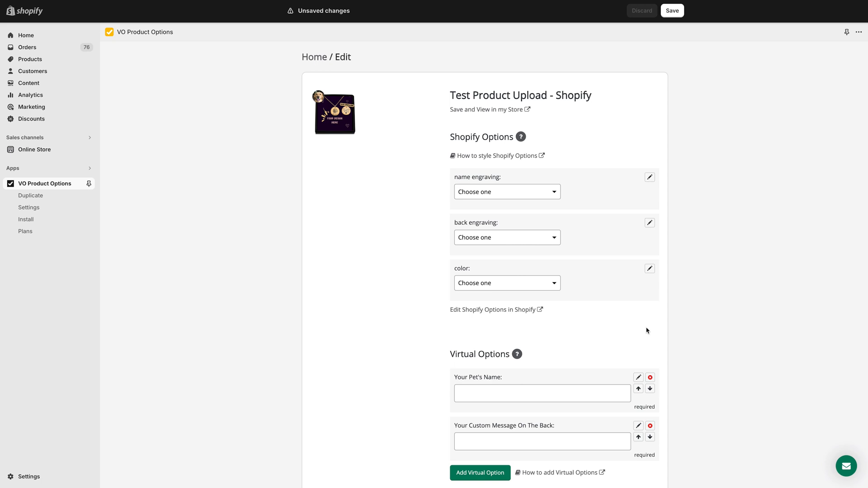
pyautogui.scroll(-3)
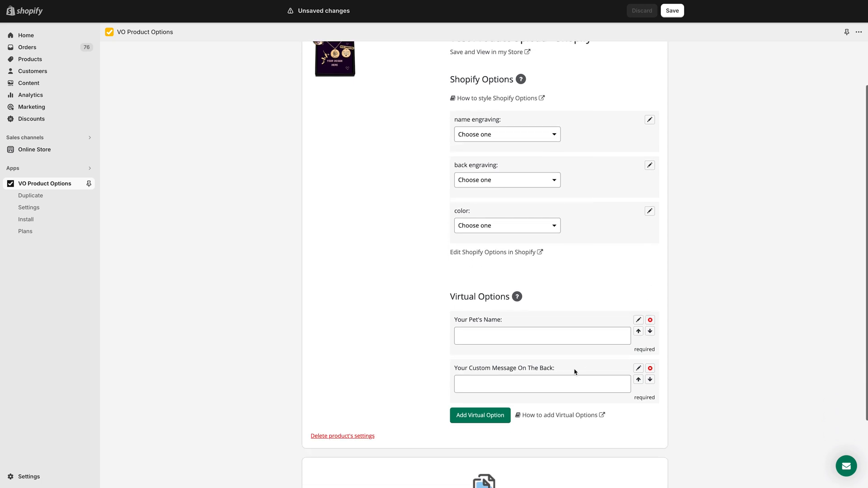
# - Add a 'Your Pet's Photo' option of type File Upload, marked required
pyautogui.click(479, 415)
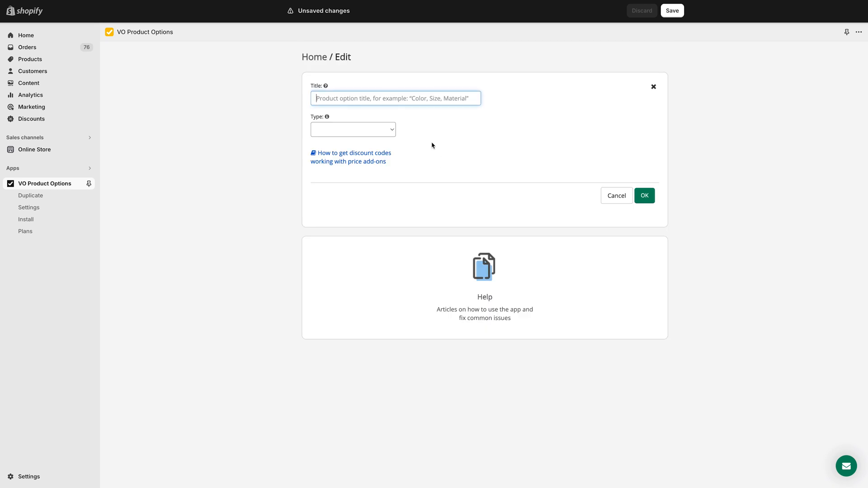
pyautogui.write("Your Pet's Photo")
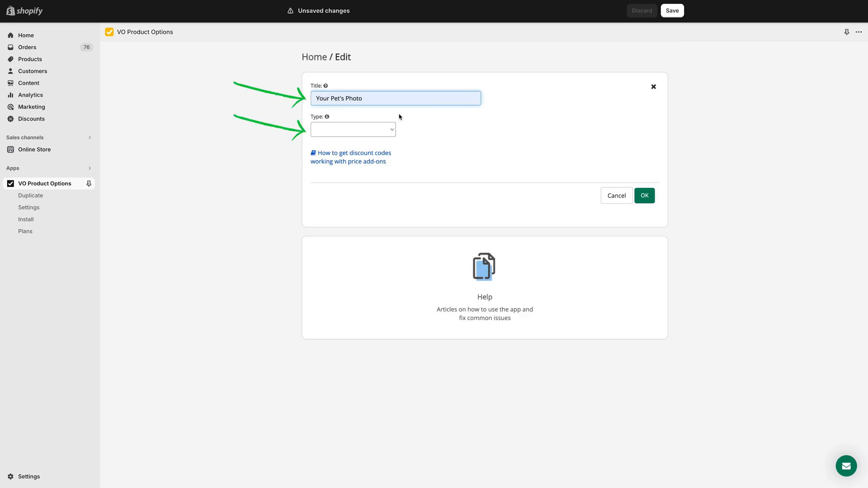
pyautogui.click(353, 129)
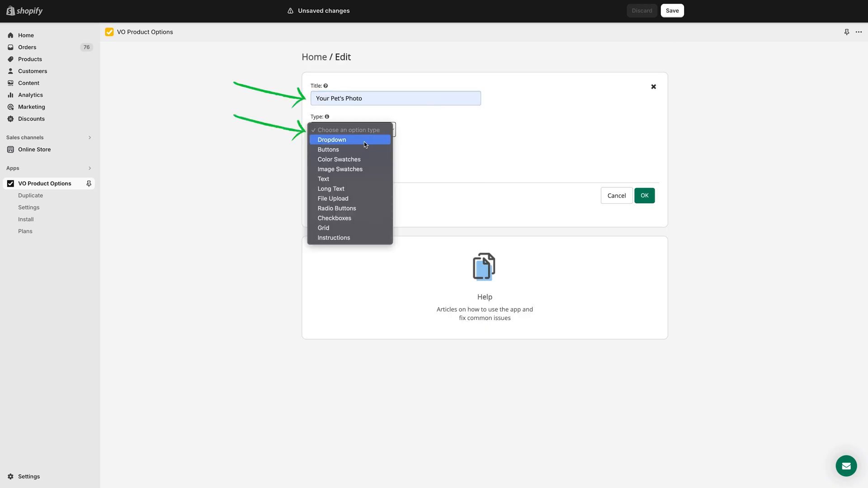
pyautogui.click(333, 198)
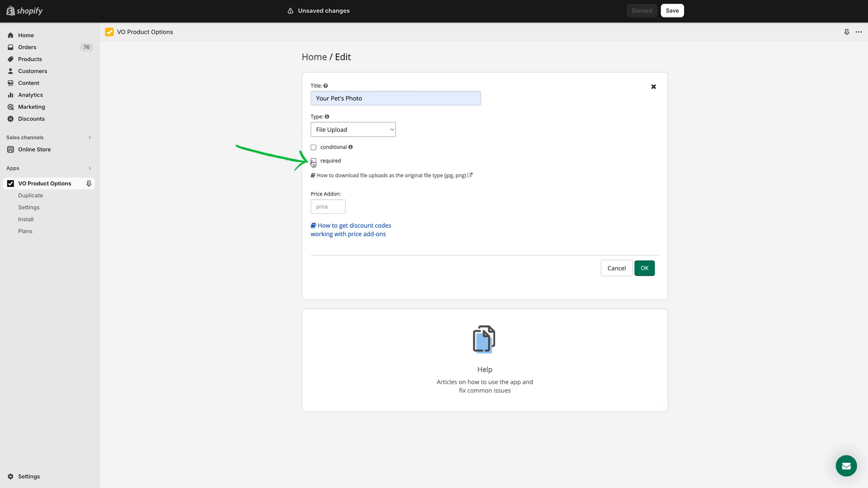
pyautogui.click(313, 160)
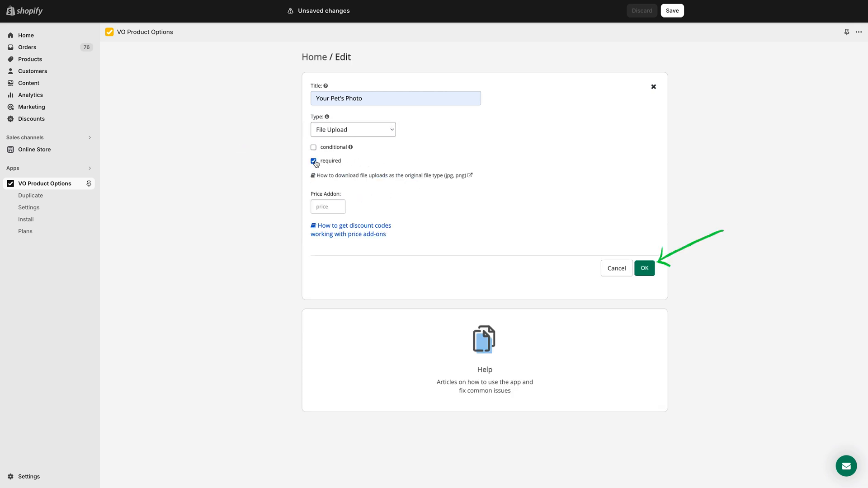
pyautogui.click(644, 268)
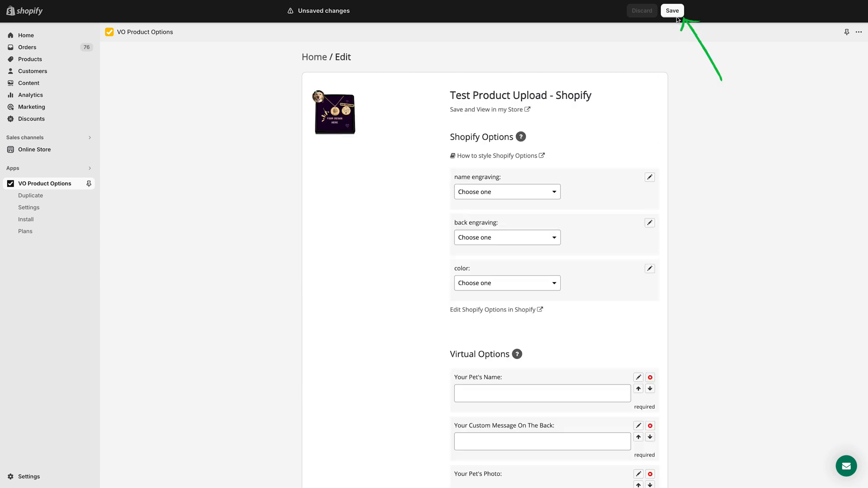
# - Save the options and pick With name and With back engraving on the storefront
pyautogui.click(672, 10)
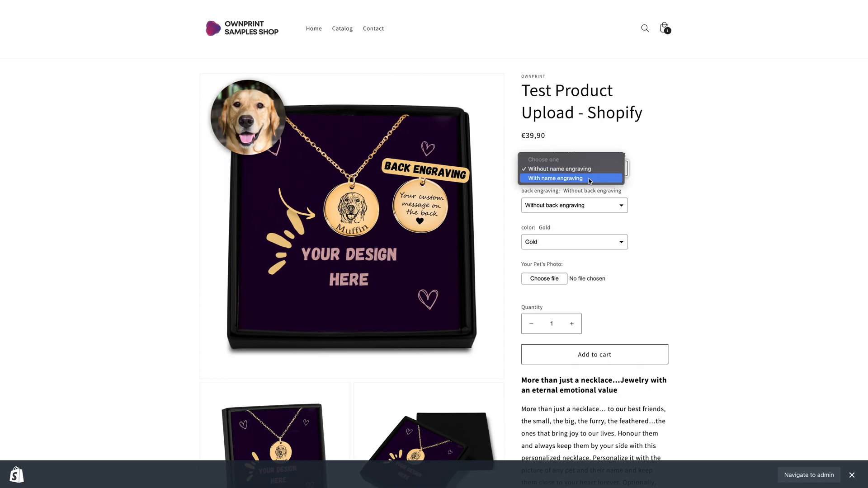
pyautogui.click(555, 178)
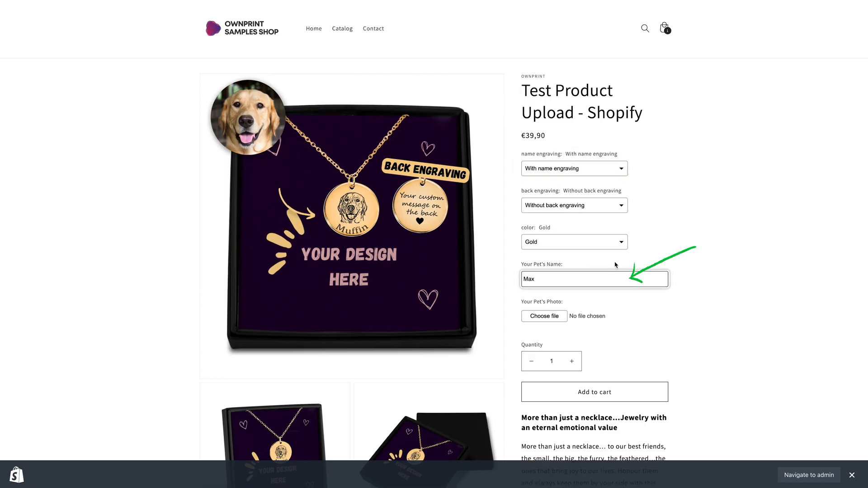
pyautogui.click(574, 206)
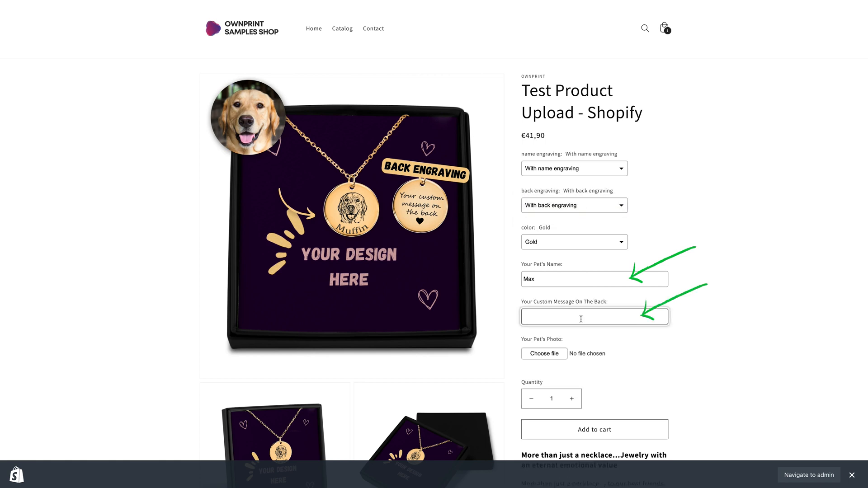
# - Enter 'We love you' as the back message and dismiss the photo file picker
pyautogui.write('We love you')
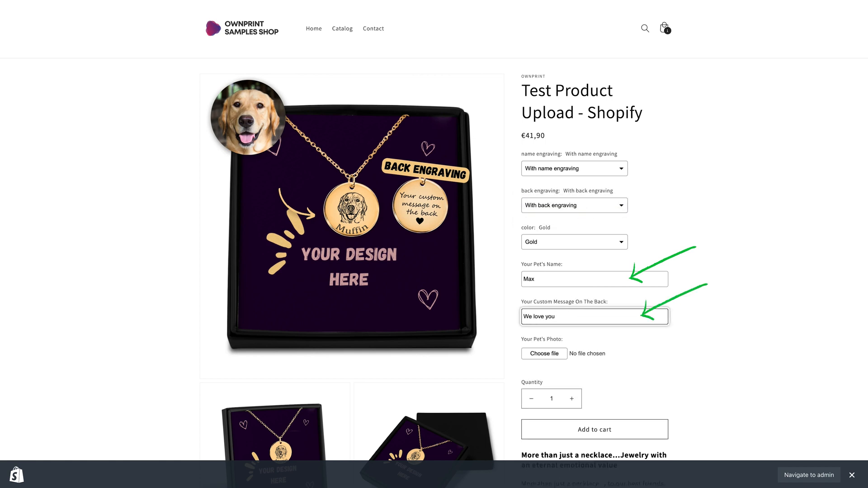
pyautogui.click(543, 353)
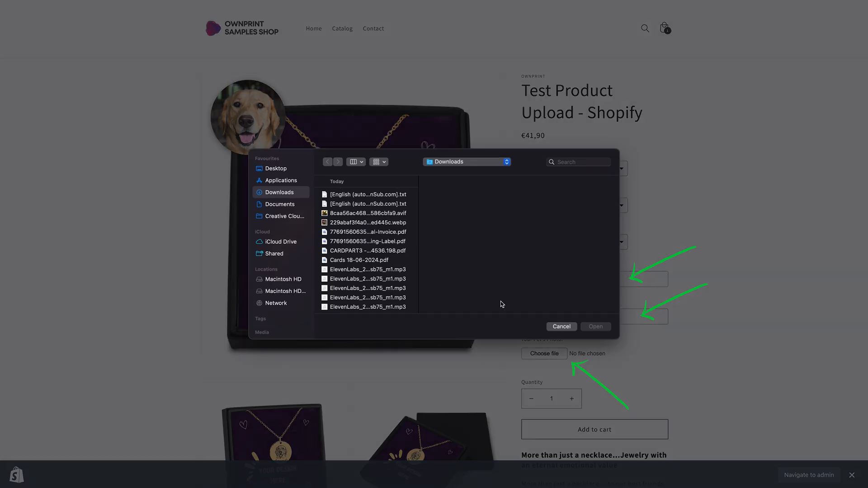
pyautogui.click(595, 326)
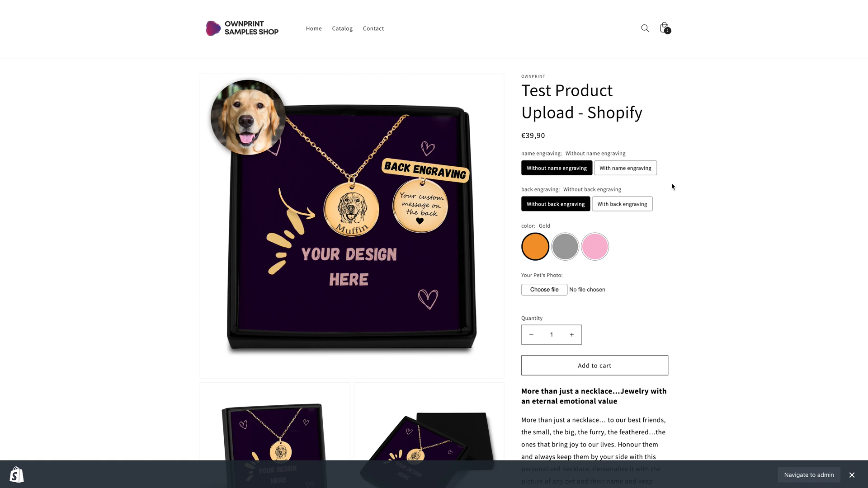
# - Choose With name engraving and enter 'Max' as the pet's name
pyautogui.click(624, 168)
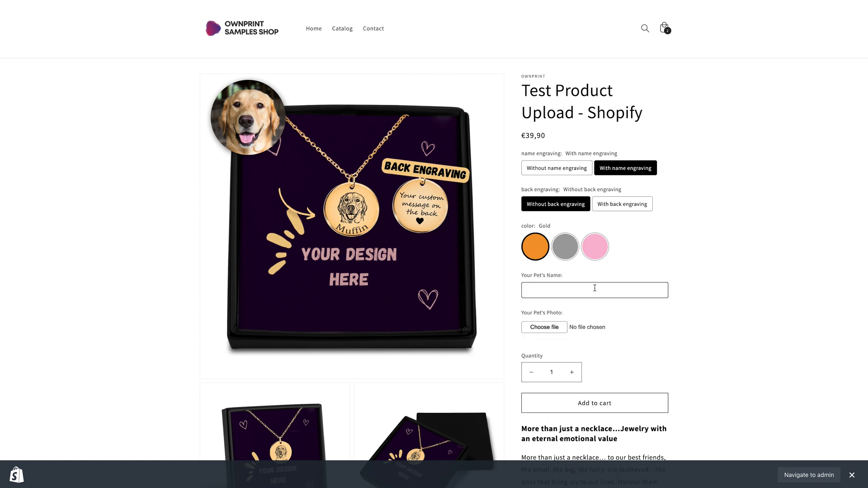
pyautogui.write('Max')
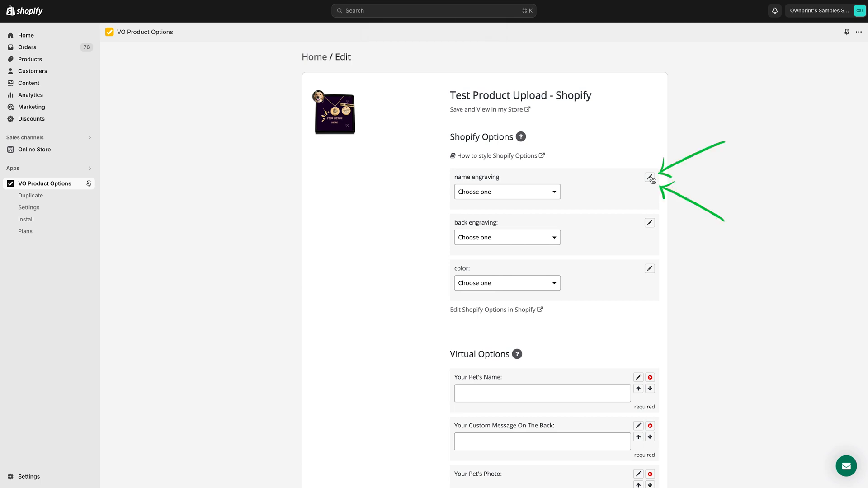
# - Edit the name engraving option and set the color option to Color Swatches
pyautogui.click(649, 177)
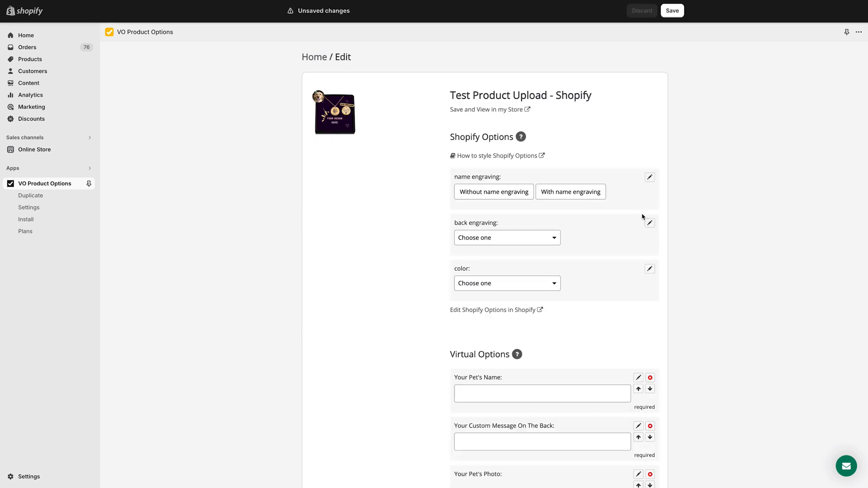
pyautogui.click(649, 222)
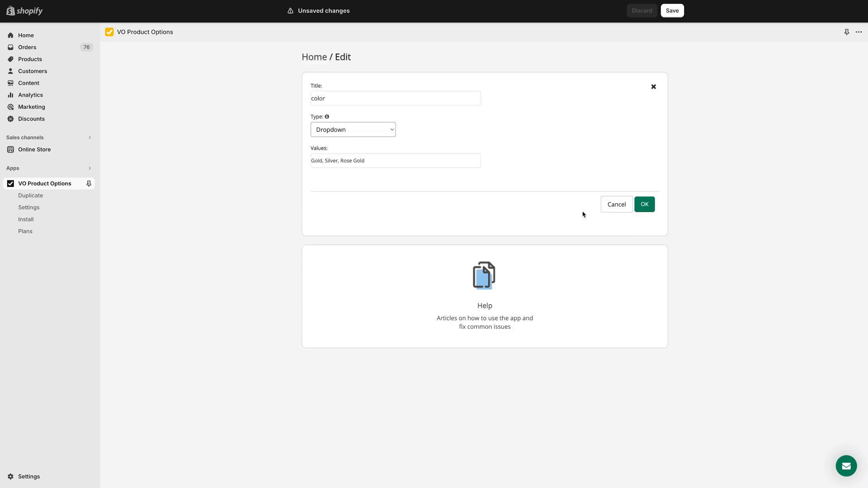
pyautogui.click(352, 129)
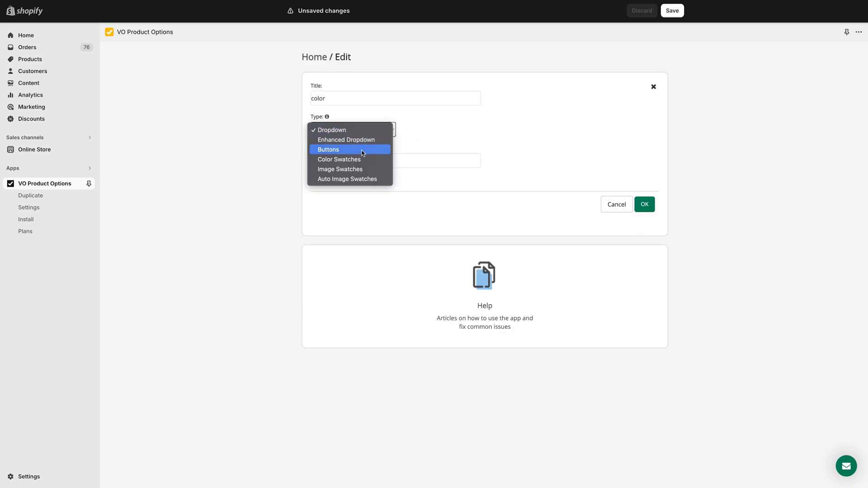
pyautogui.click(338, 160)
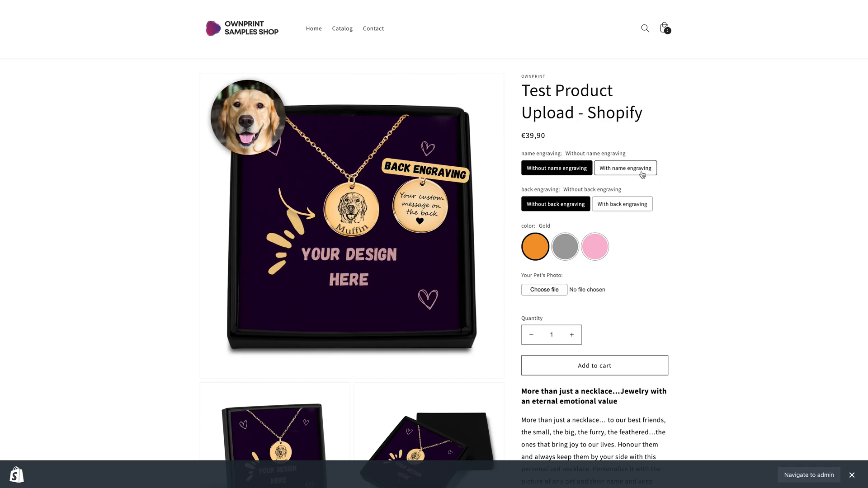
# - Choose both engravings, enter pet's name 'Max', and begin typing 'We lo'
pyautogui.click(625, 168)
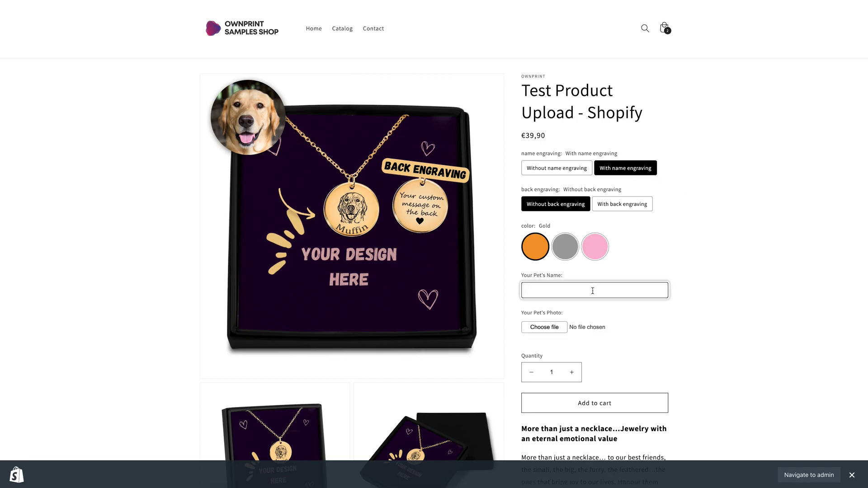
pyautogui.write('Max')
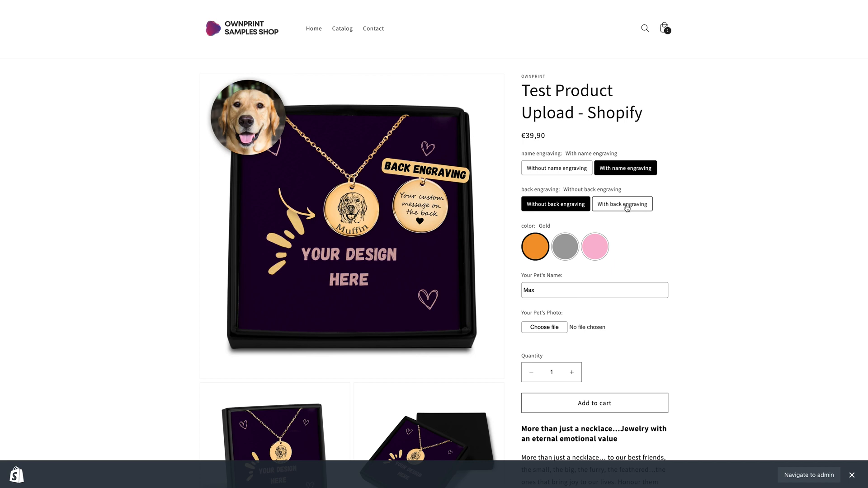
pyautogui.click(621, 204)
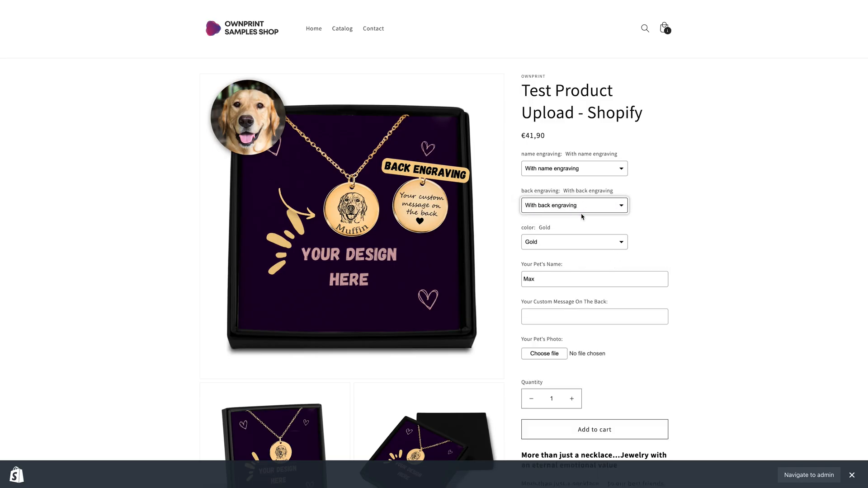
pyautogui.write('We lo')
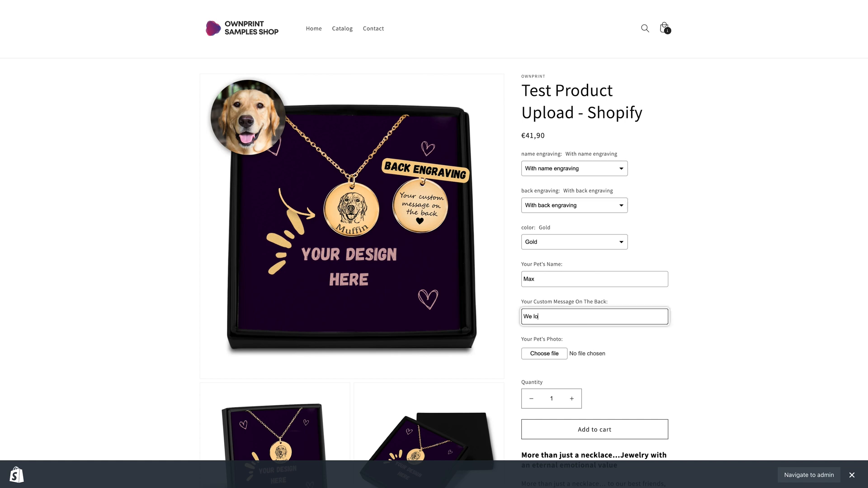